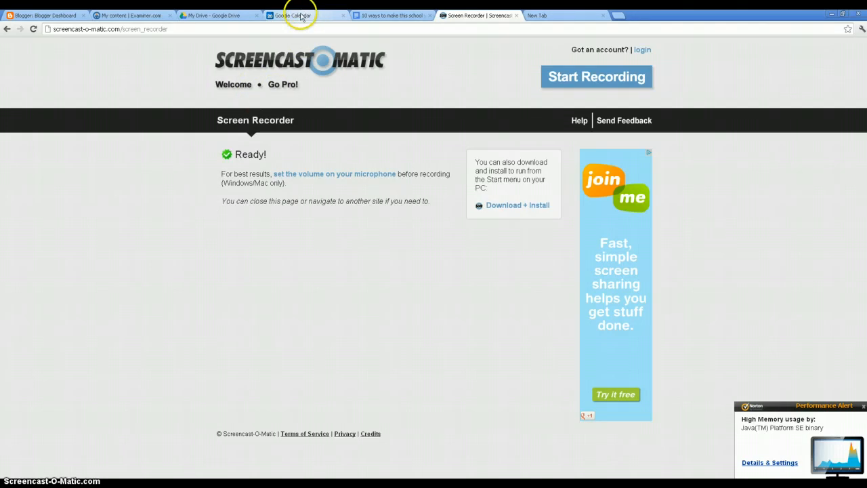
Step: Switch to the Google Calendar browser tab showing the week of Aug 19–25
left_click(296, 15)
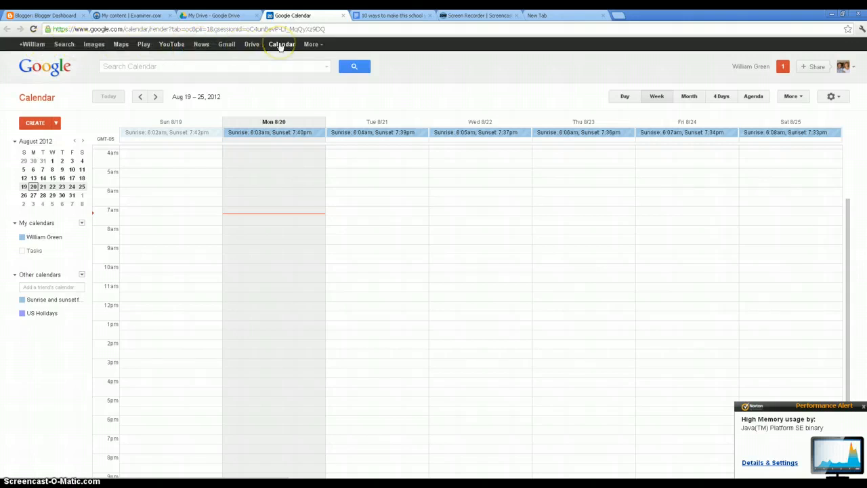
mouse_move(312, 44)
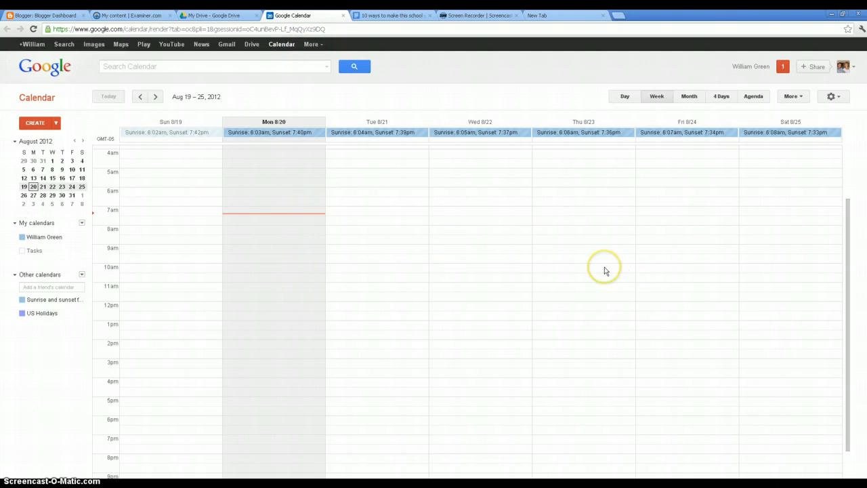
mouse_move(658, 125)
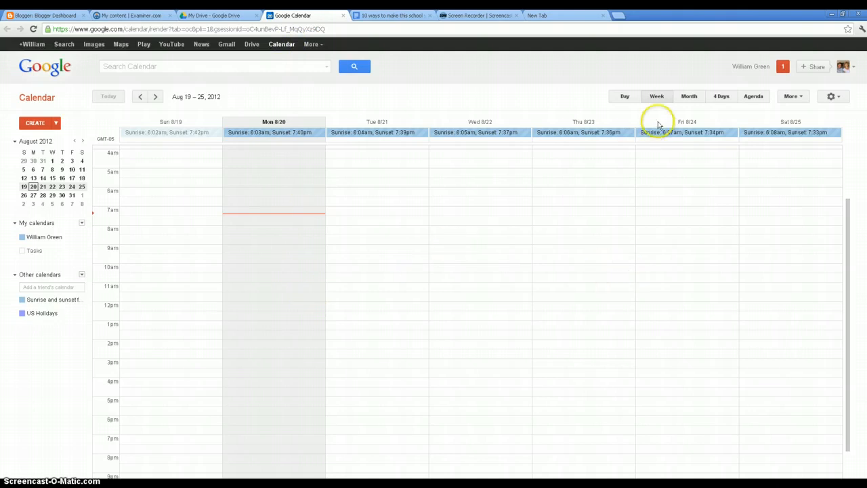
left_click(624, 97)
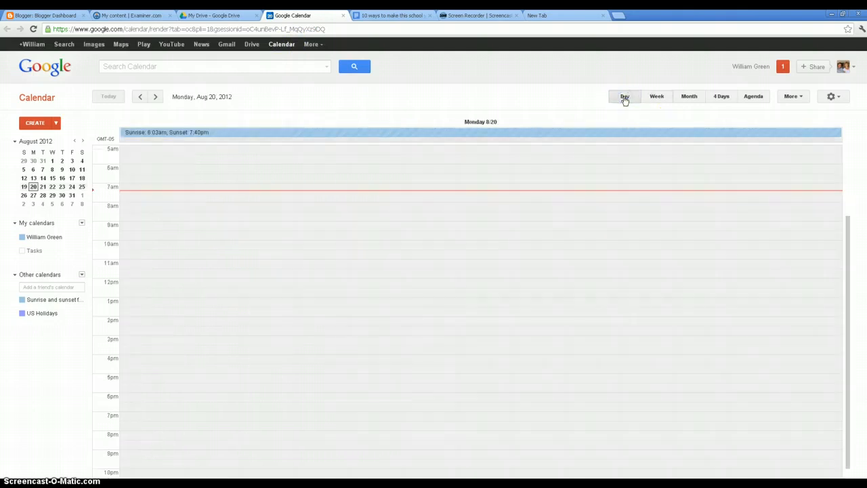
left_click(688, 96)
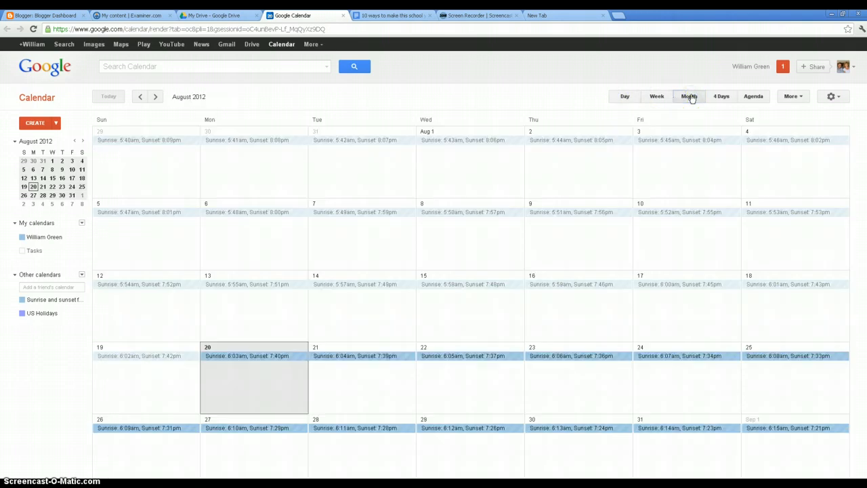
left_click(656, 94)
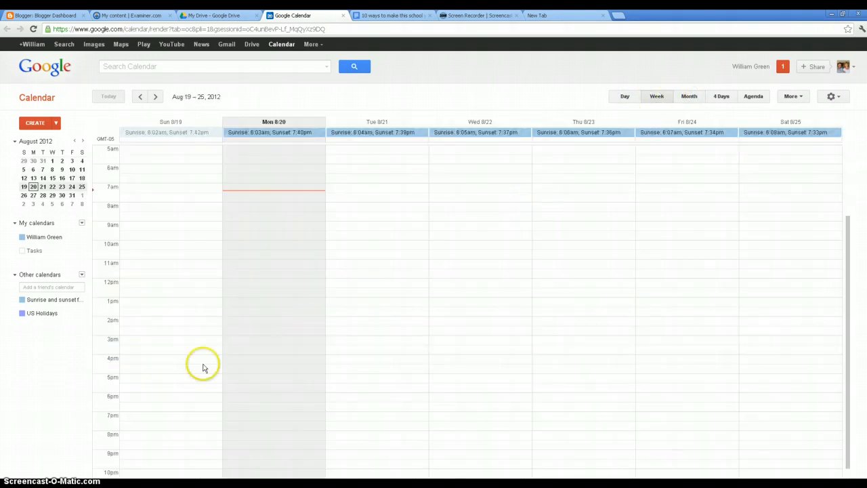
mouse_move(436, 246)
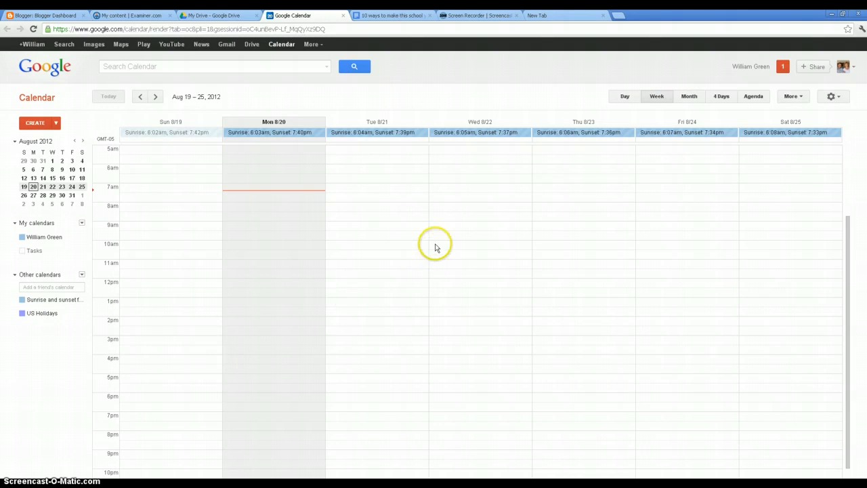
mouse_move(681, 318)
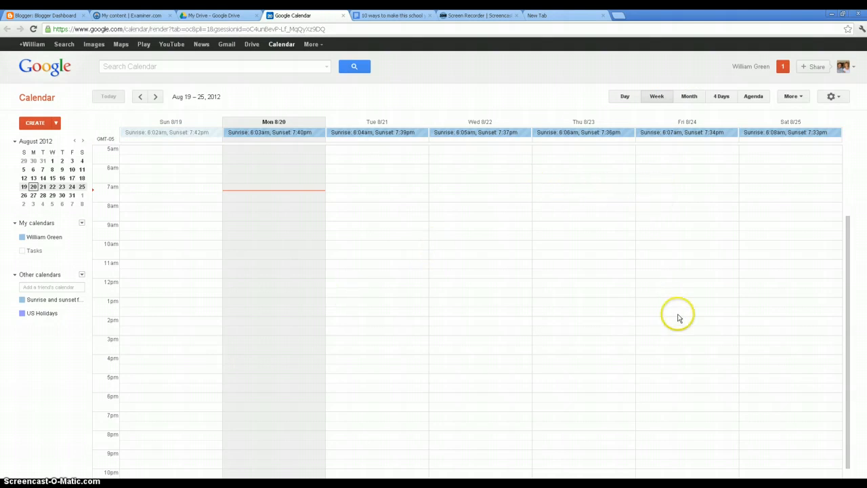
mouse_move(609, 352)
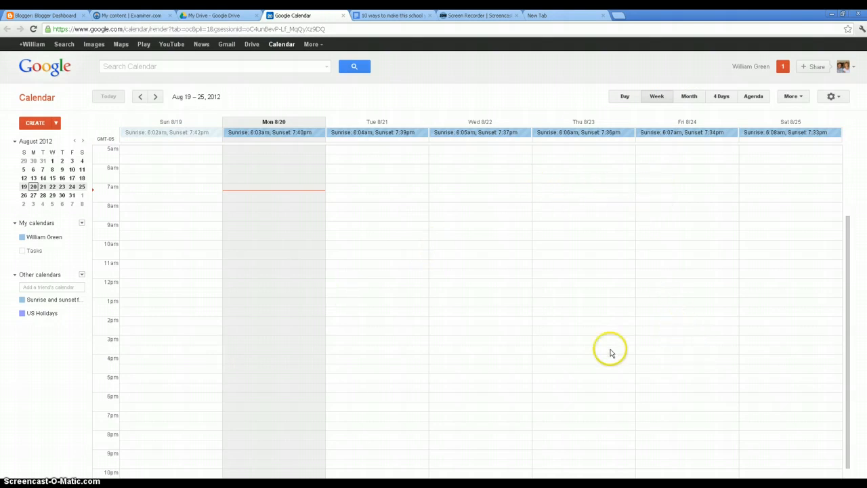
mouse_move(139, 325)
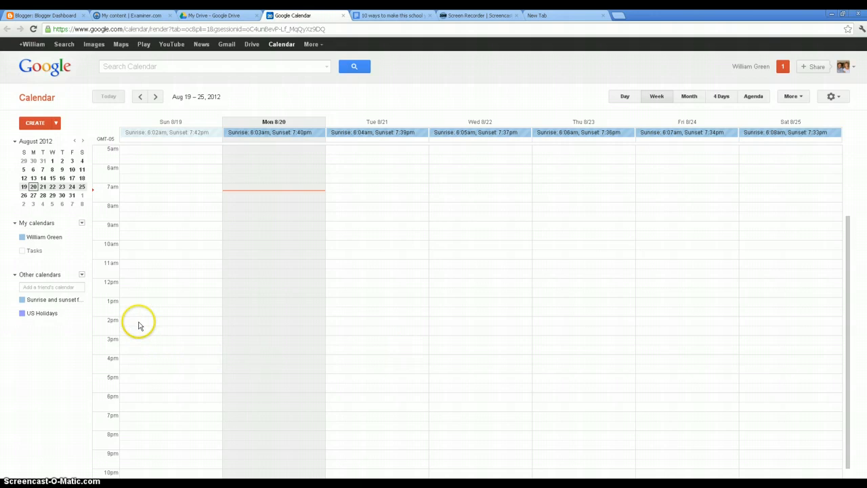
mouse_move(339, 303)
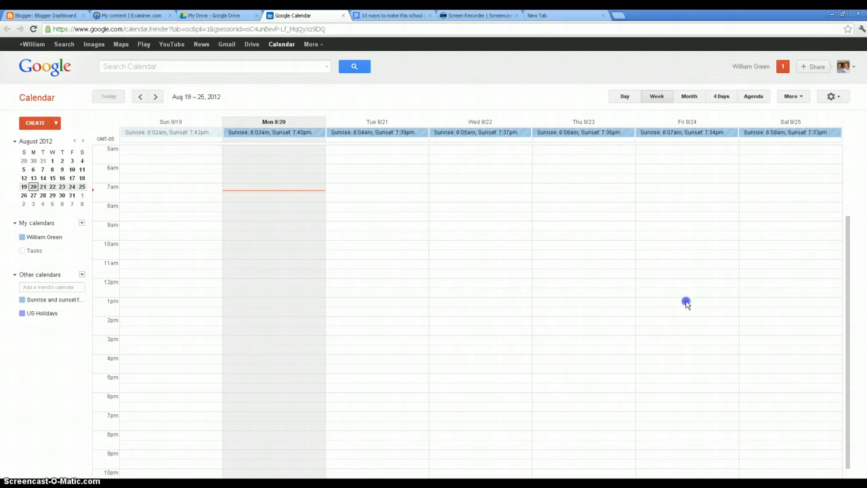
Step: Start a Friday Aug 24, 1pm event and title it 'Term Paper Due'
left_click(686, 304)
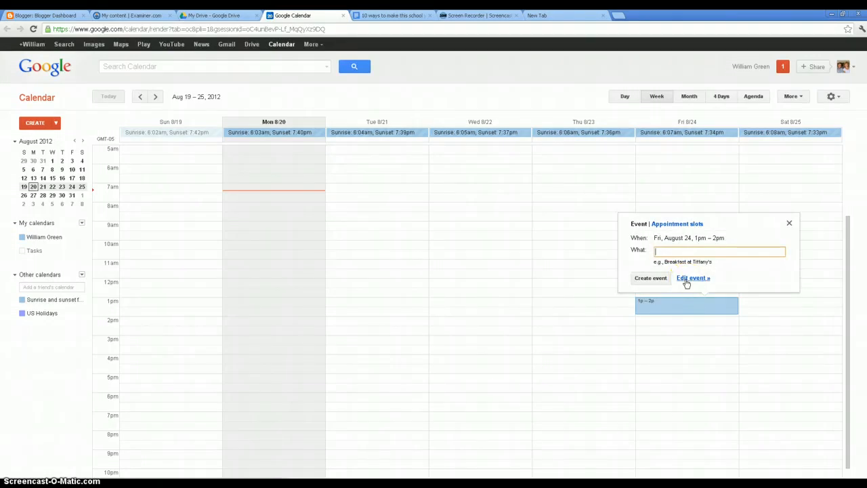
type("Term")
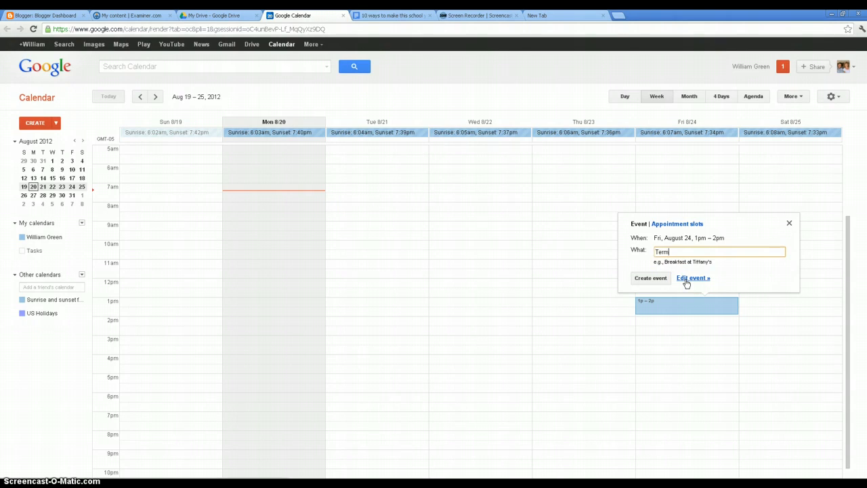
type("Paper Due")
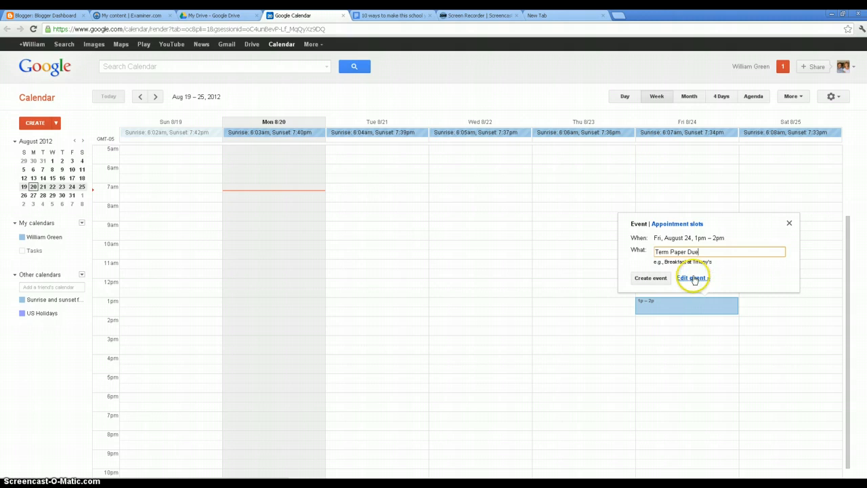
Step: In the full event details, set Where to 'History Class' and the event color to red
left_click(691, 278)
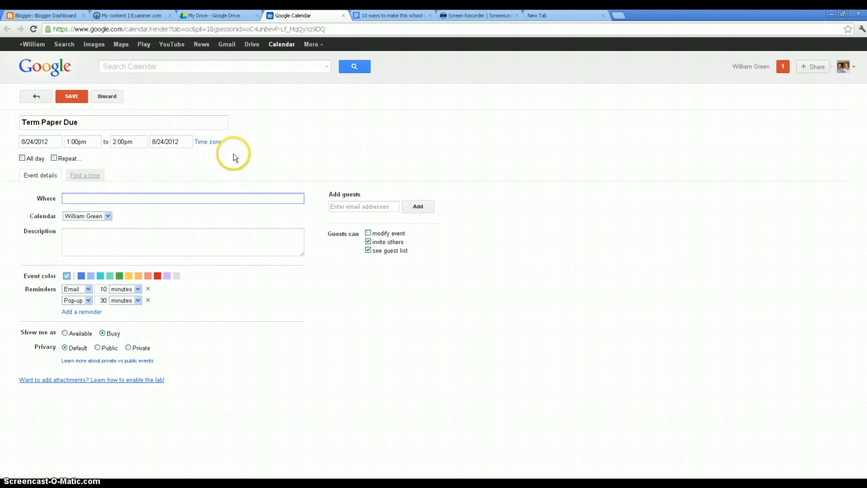
type("History")
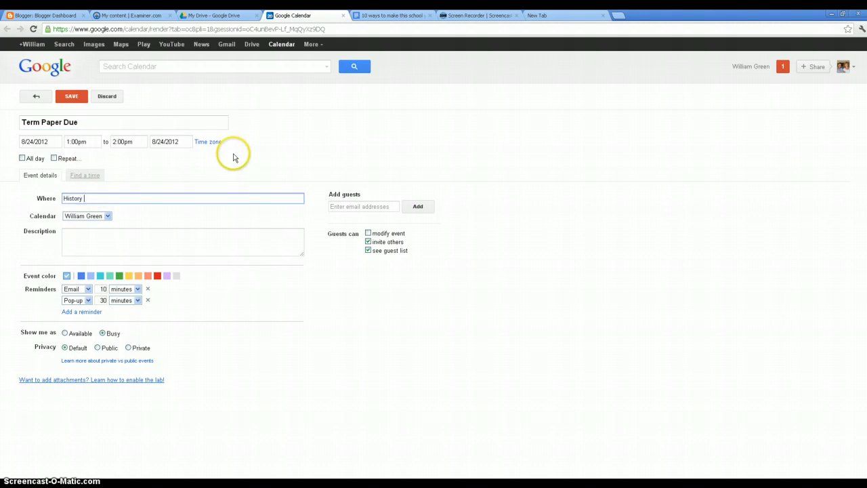
type("Class")
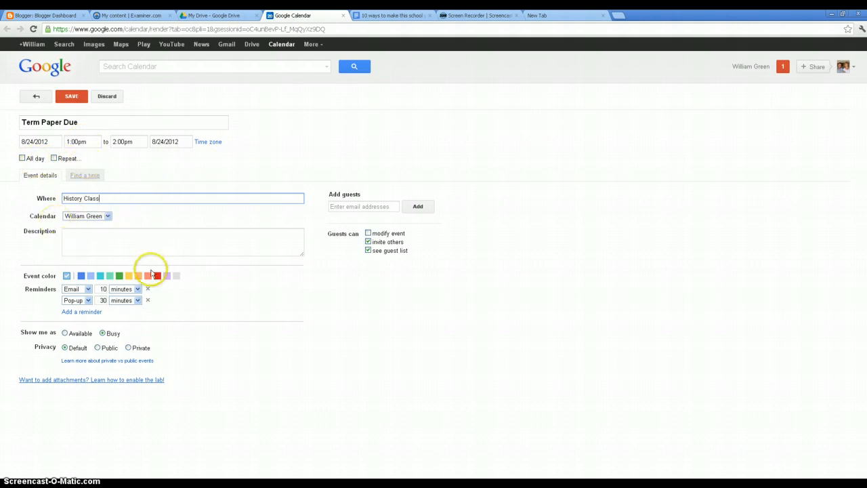
left_click(158, 276)
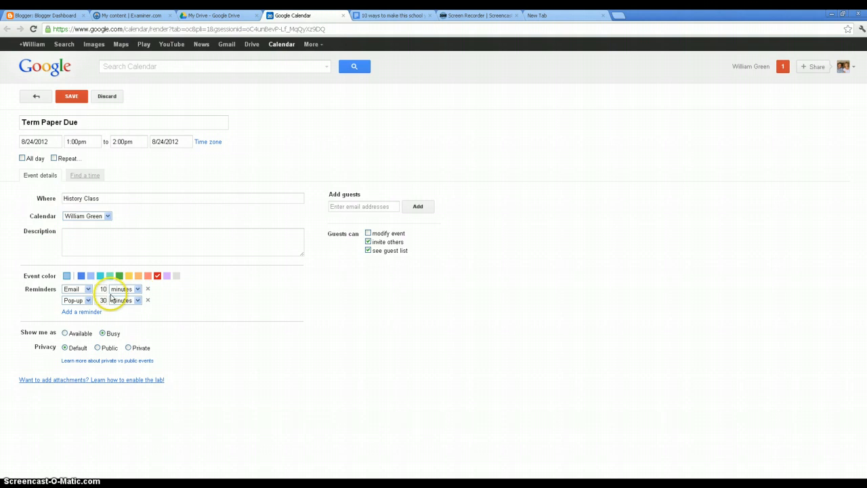
mouse_move(24, 291)
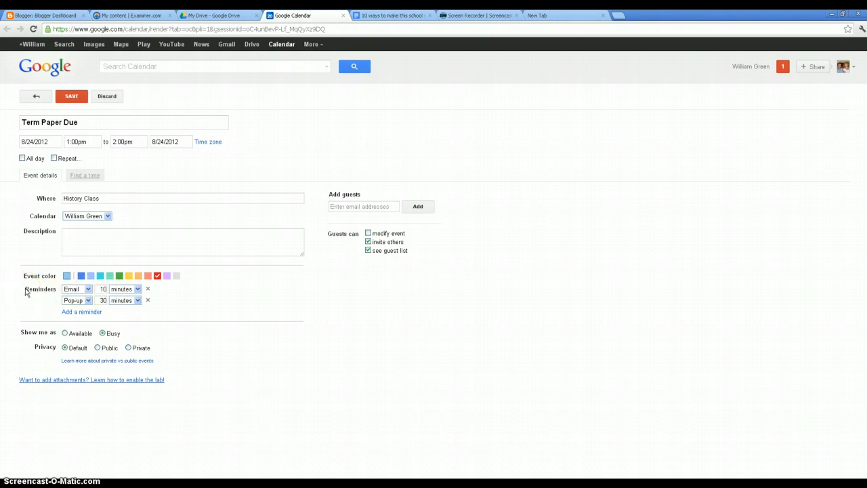
Step: Set the first two reminders to Email 4 days and Email 1 day before
left_click(75, 301)
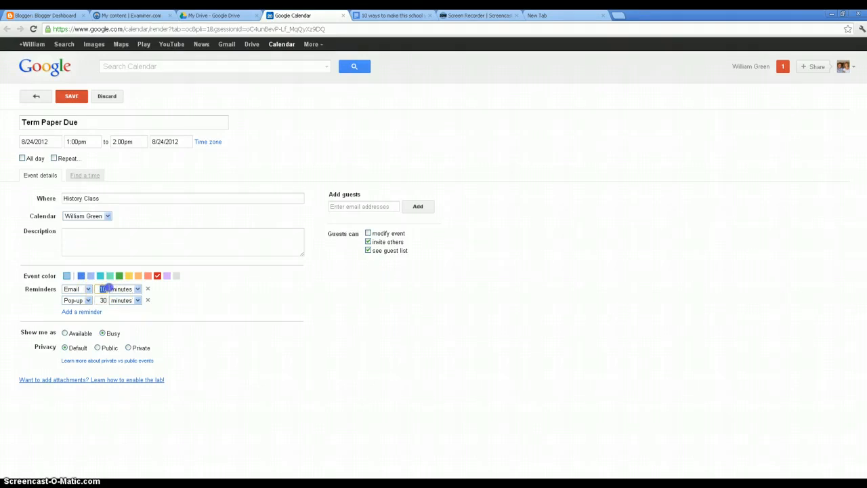
left_click(138, 289)
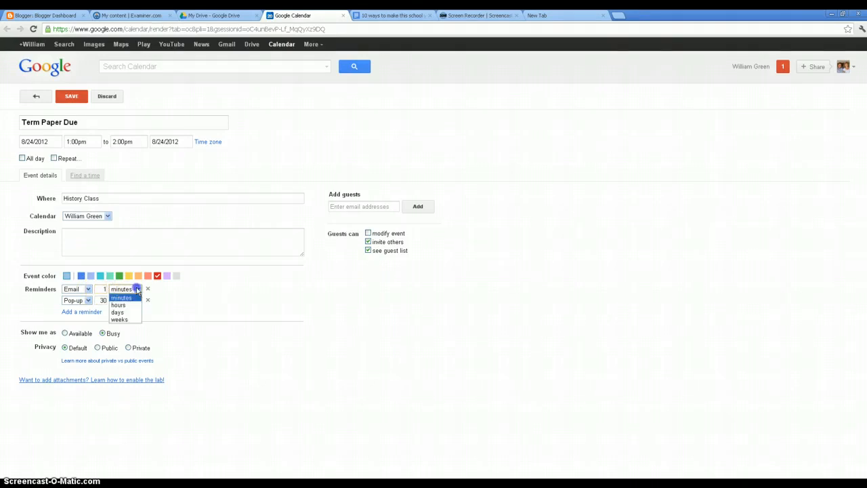
left_click(103, 289)
type("4")
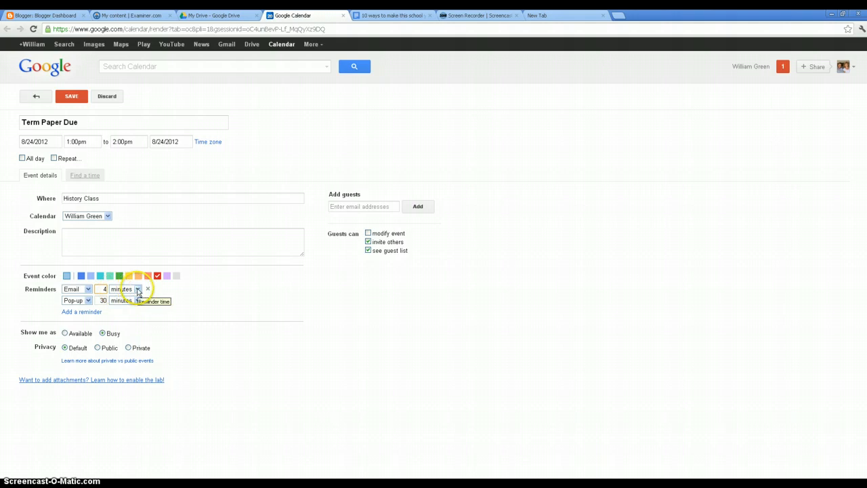
left_click(124, 289)
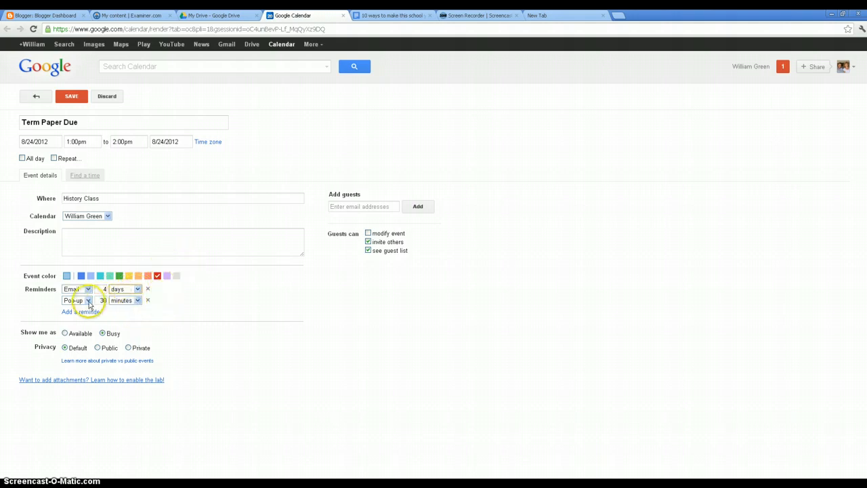
left_click(88, 301)
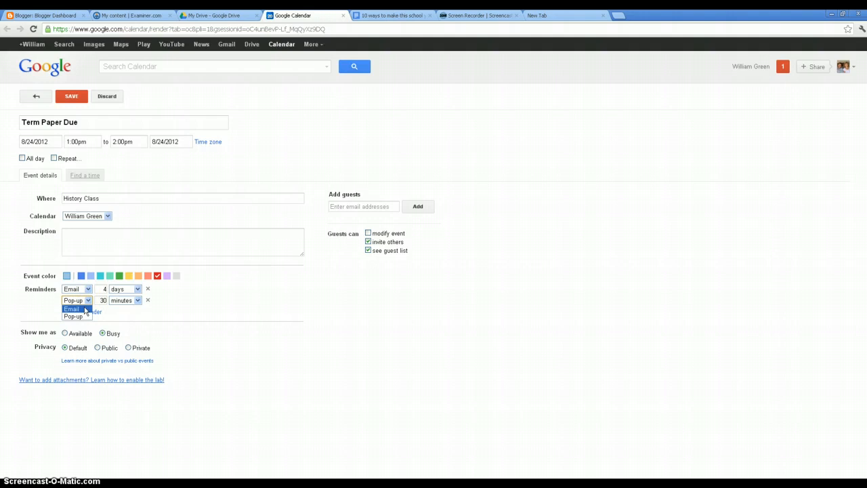
left_click(72, 309)
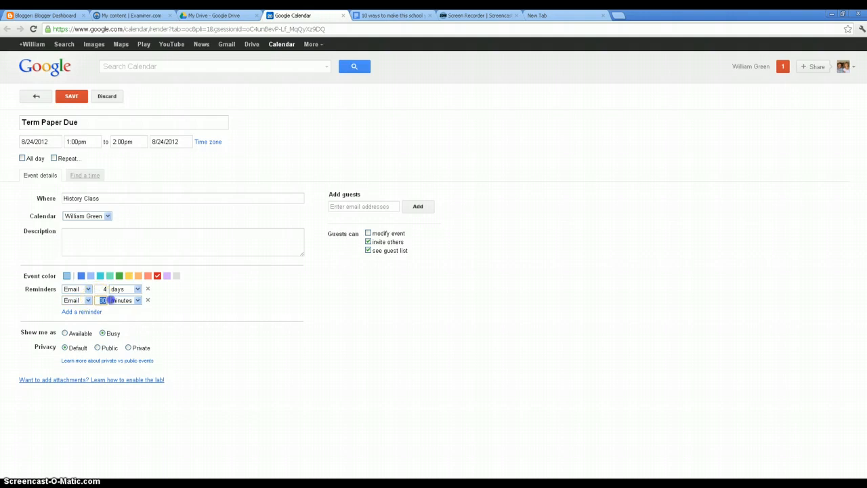
left_click(135, 301)
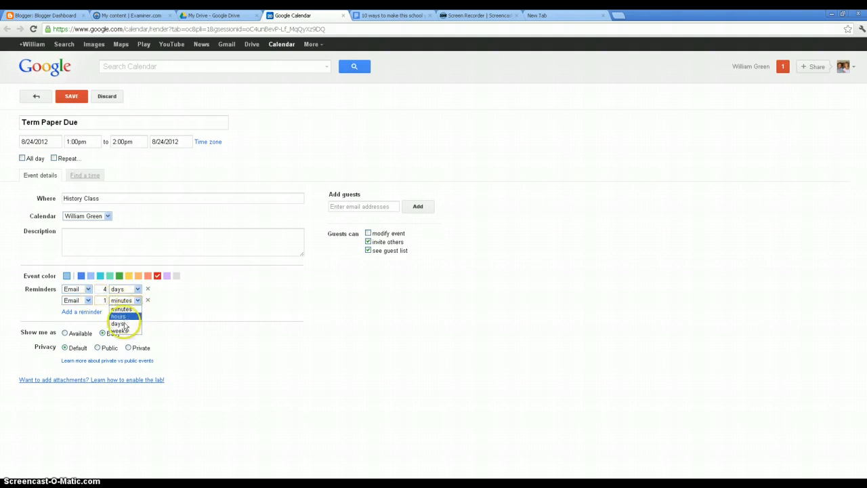
left_click(119, 322)
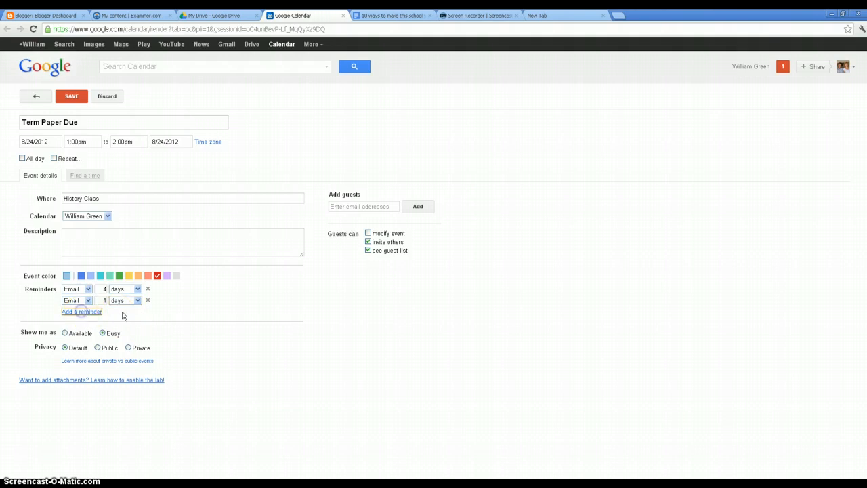
Step: Add a third reminder set to Email 6 hours before
left_click(81, 312)
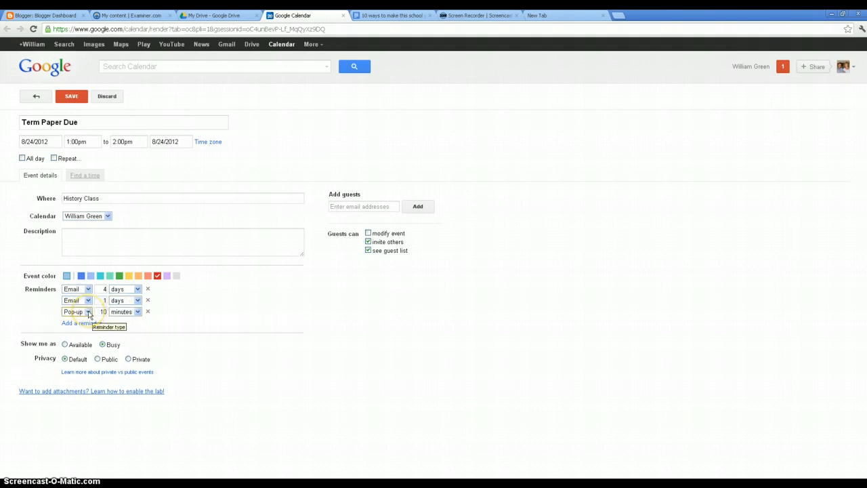
left_click(76, 310)
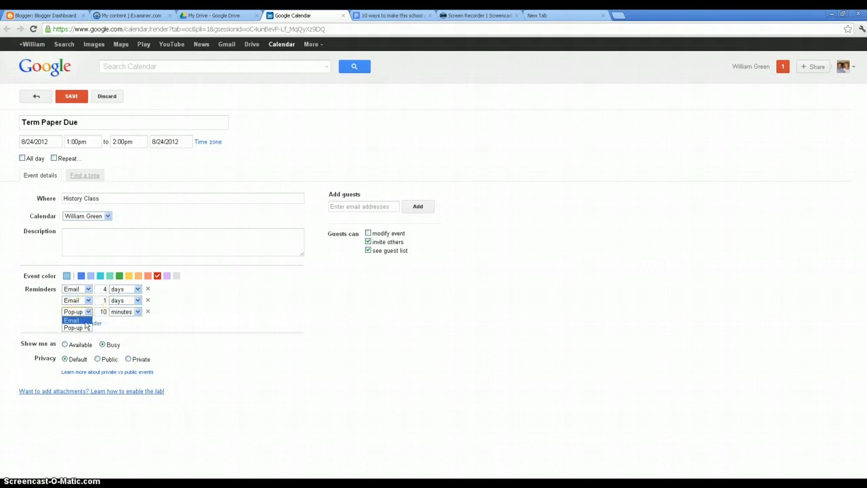
left_click(71, 320)
type("6")
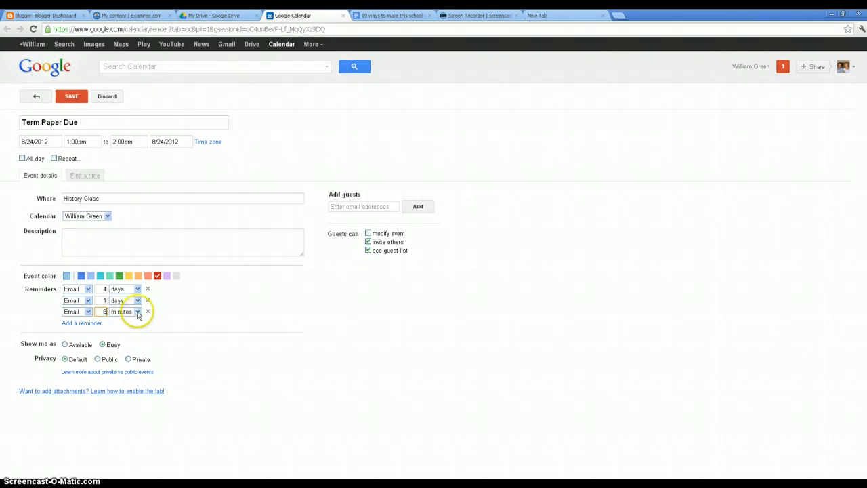
left_click(125, 312)
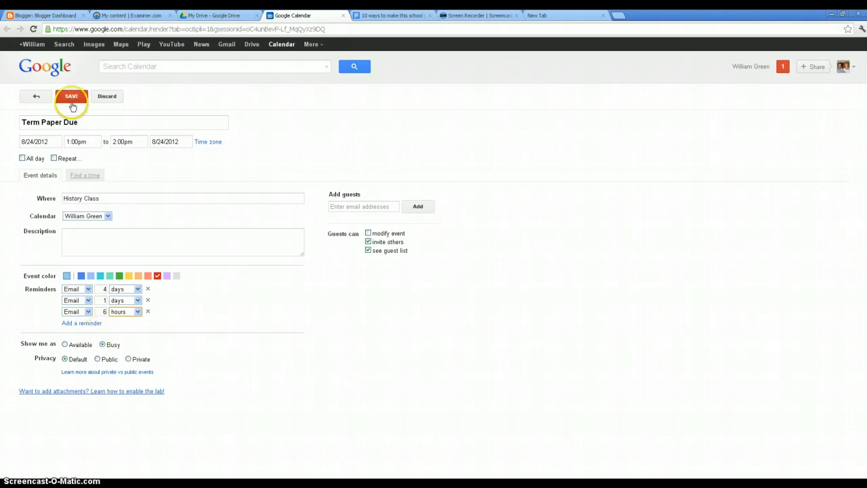
mouse_move(290, 101)
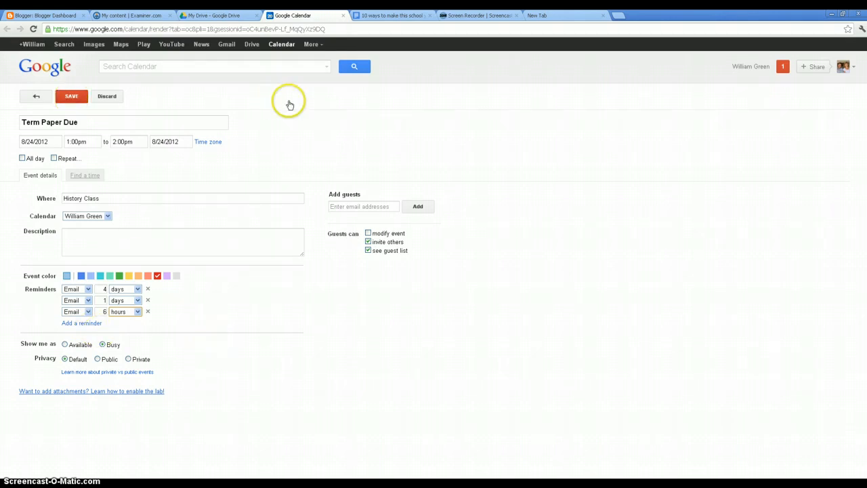
Step: Save Term Paper Due and return to the Aug 19–25 week view
left_click(70, 95)
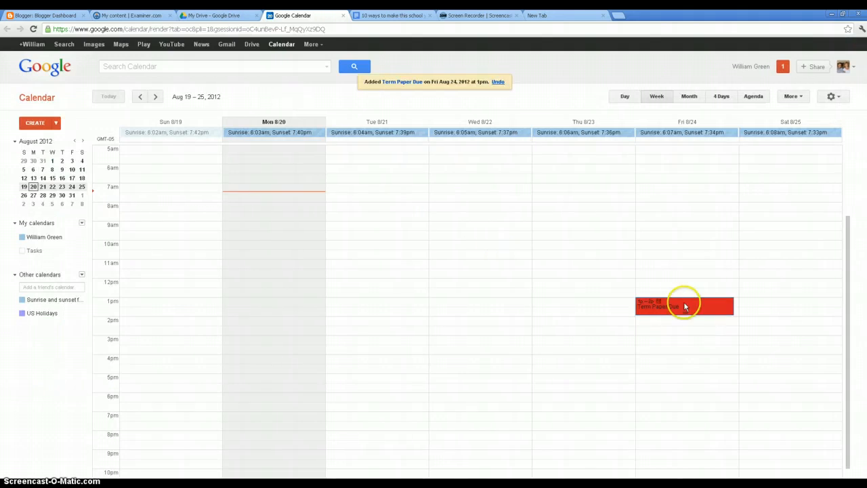
mouse_move(689, 314)
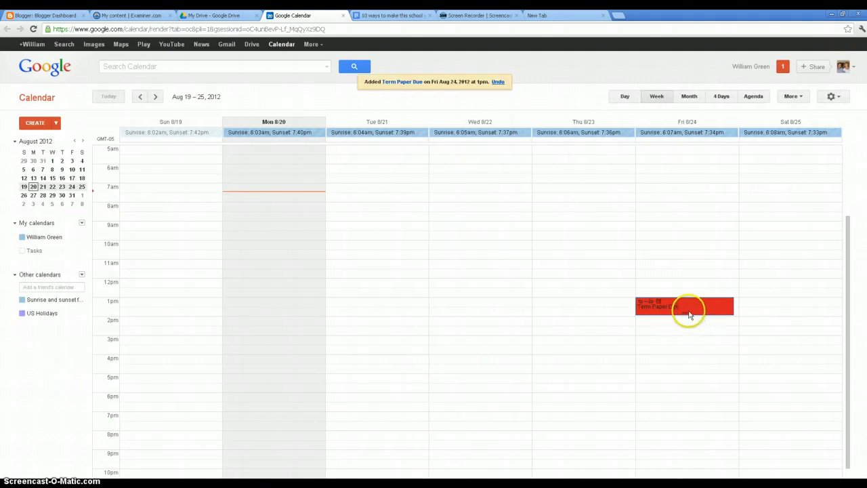
mouse_move(689, 306)
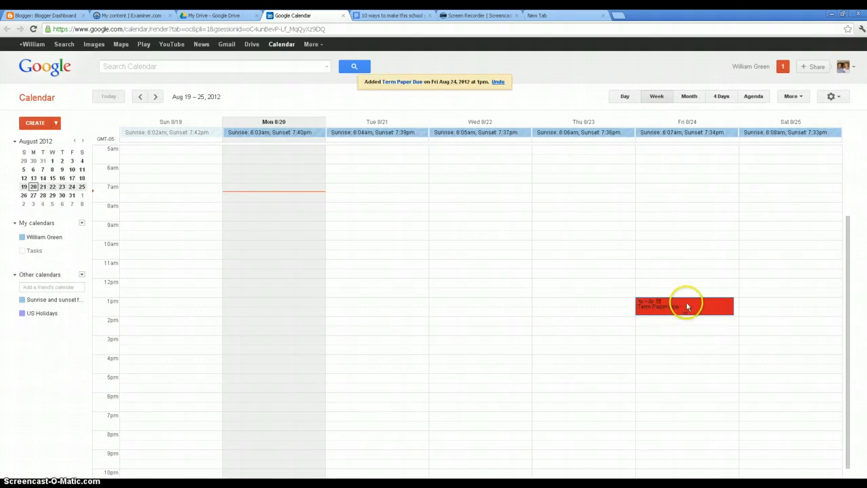
mouse_move(675, 330)
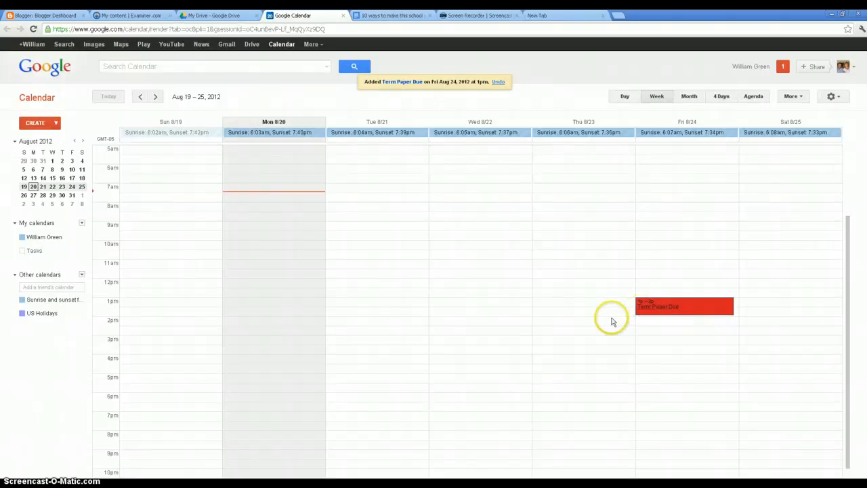
mouse_move(572, 339)
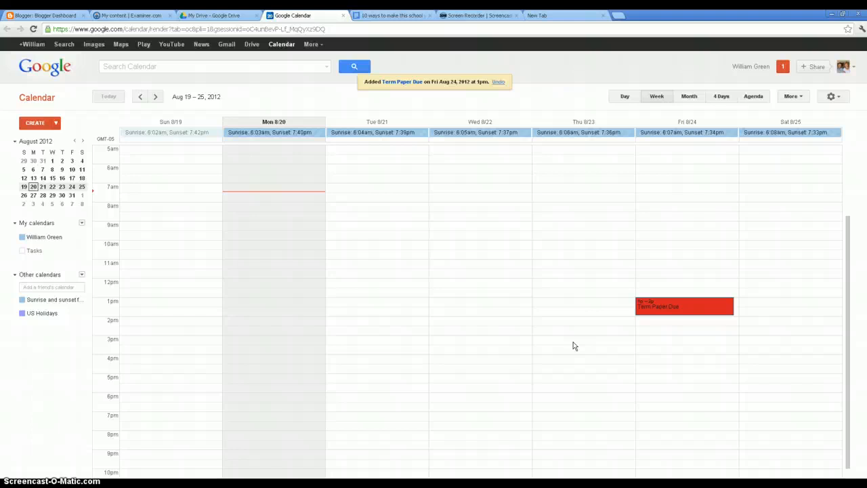
mouse_move(359, 387)
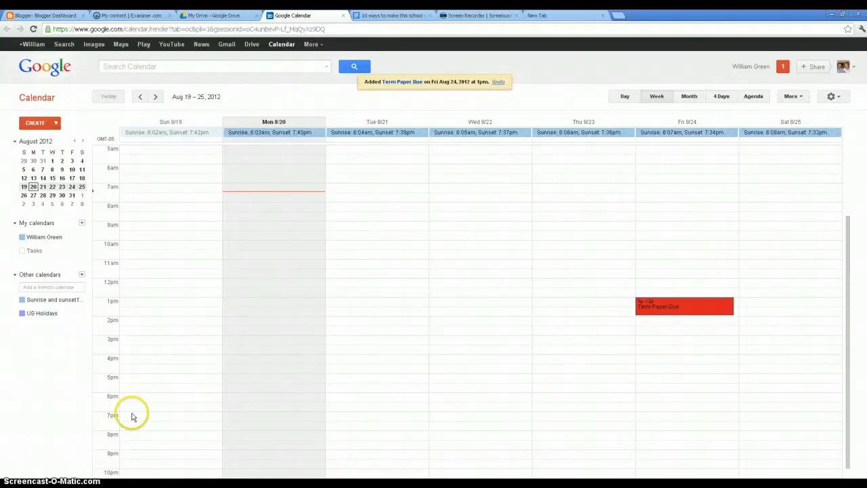
mouse_move(549, 418)
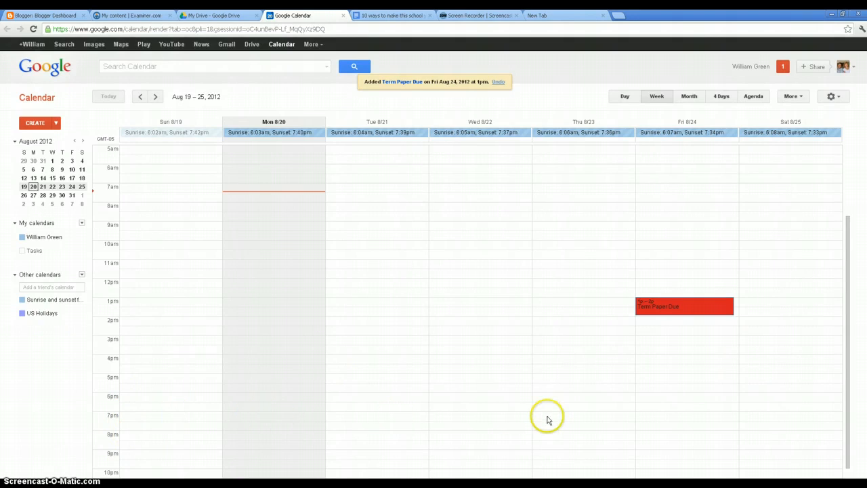
Step: Start a Thursday Aug 23, 7pm event and title it 'Write final draft'
left_click(583, 418)
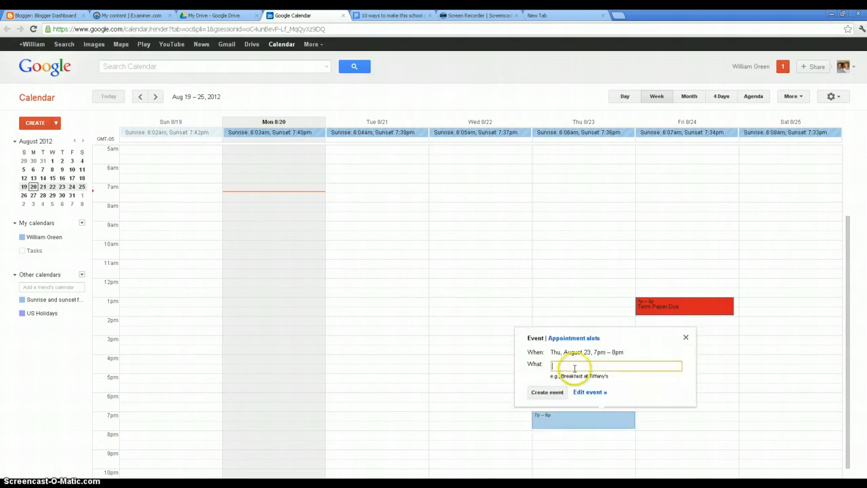
type("Wh")
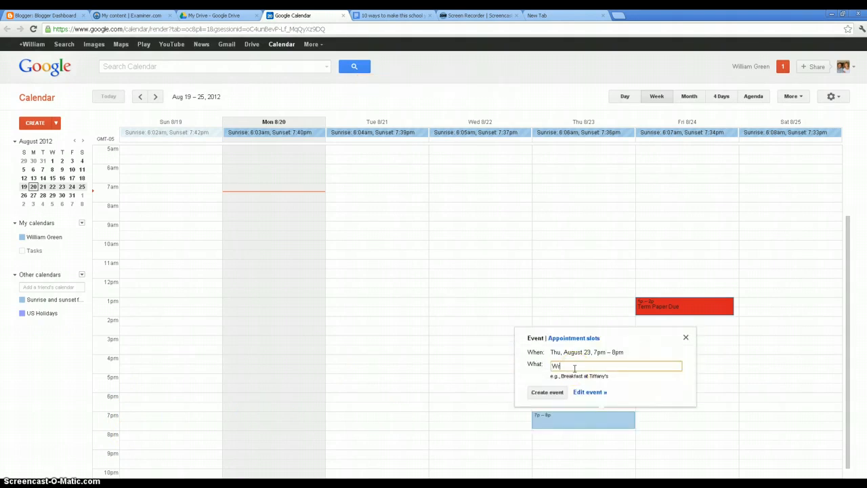
type("Write final draft")
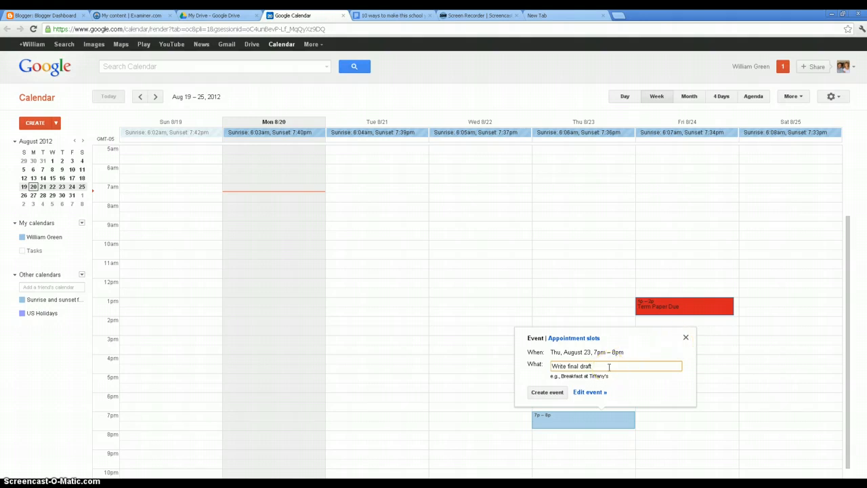
Step: Set Where to 'Home', Show me as Busy, end time 10:00pm, and save Write final draft
left_click(654, 392)
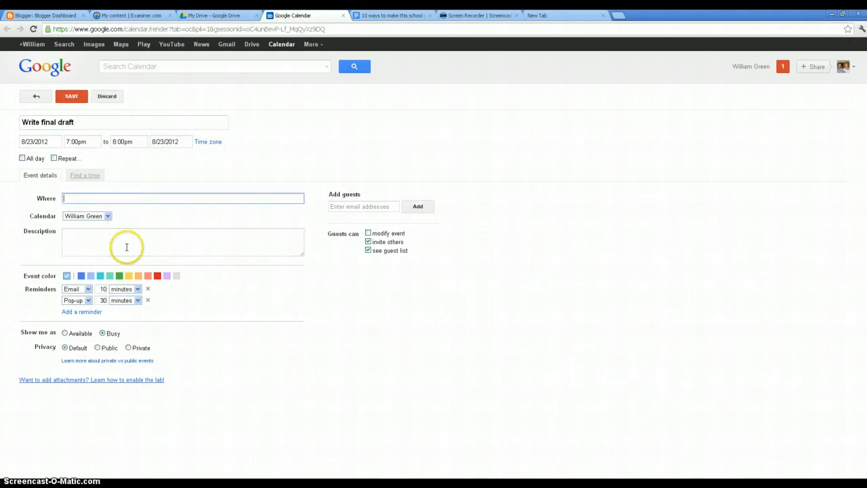
type("Home")
left_click(103, 289)
type("30")
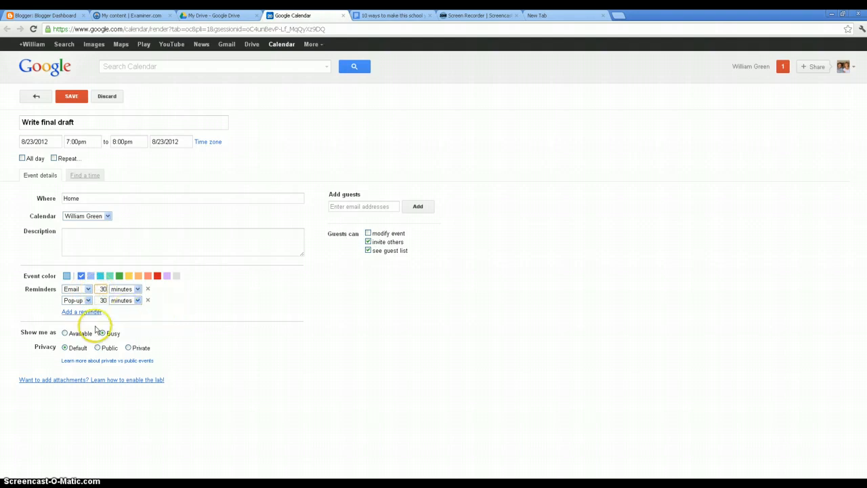
left_click(103, 334)
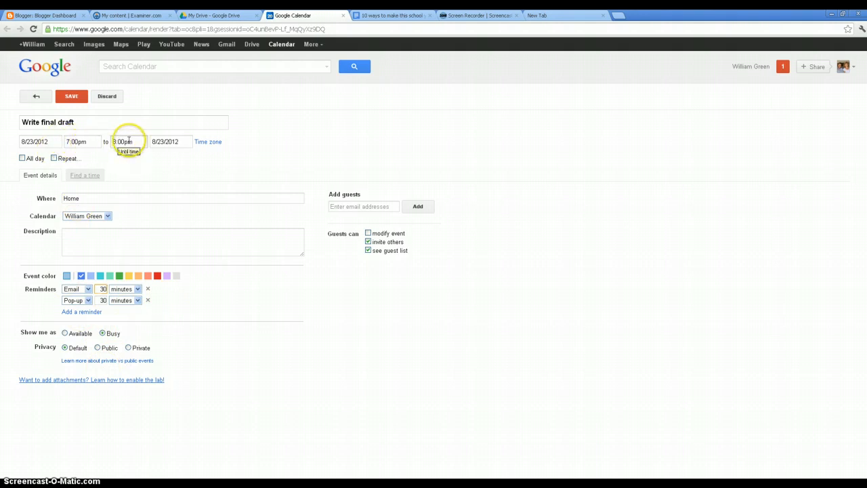
left_click(127, 141)
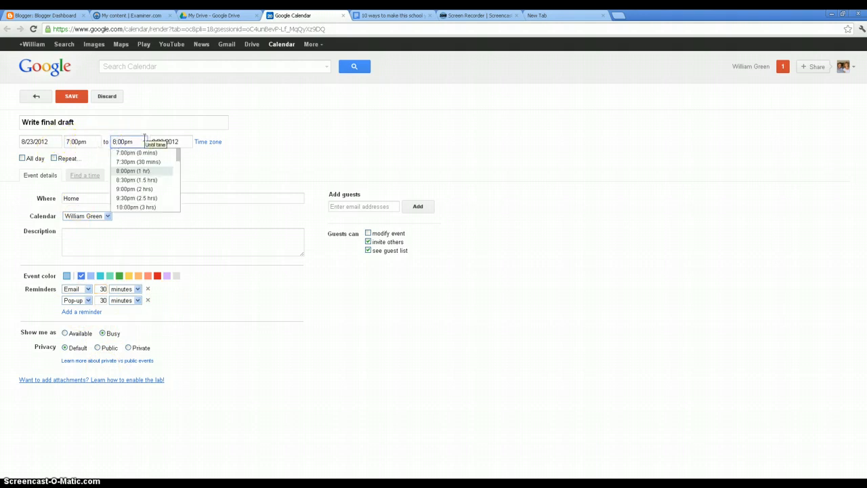
left_click(136, 206)
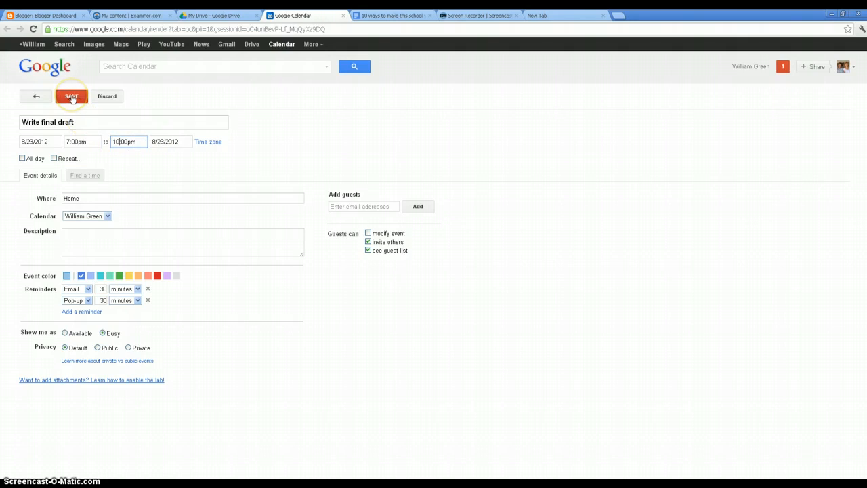
left_click(71, 96)
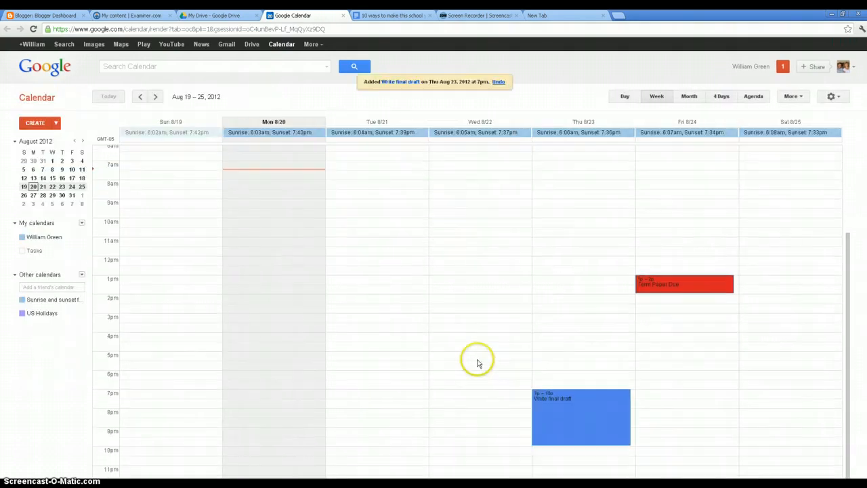
Step: Create 'Write rough draft' on Wednesday Aug 22, 7pm–10pm, and save it
left_click(480, 398)
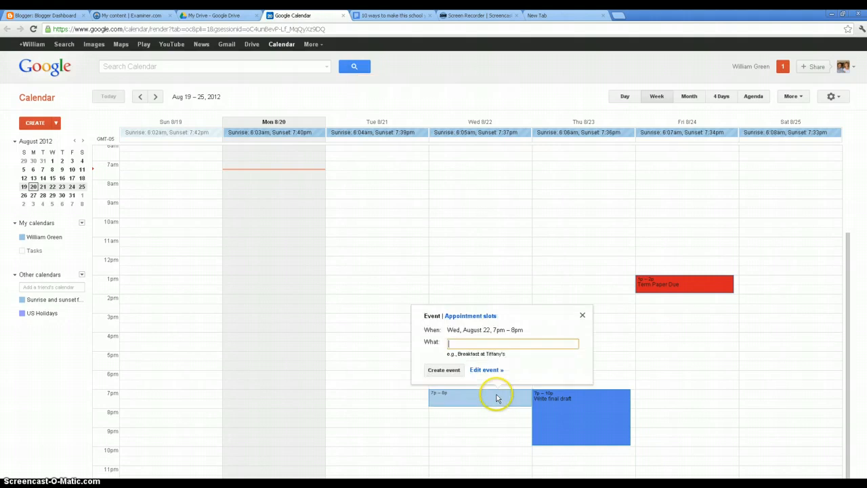
type("Write rough draft")
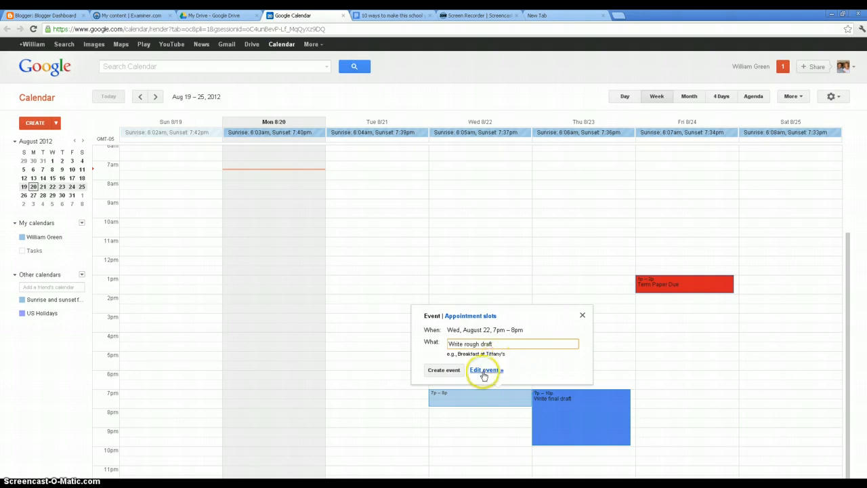
left_click(485, 370)
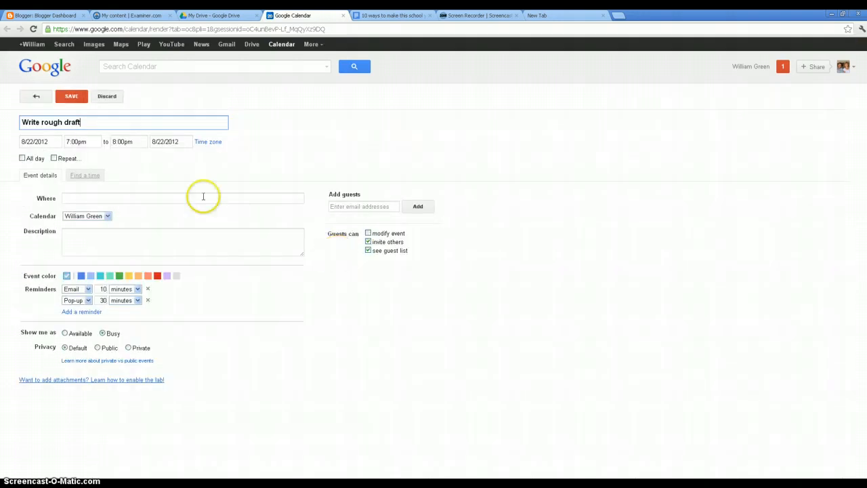
left_click(129, 142)
type("10")
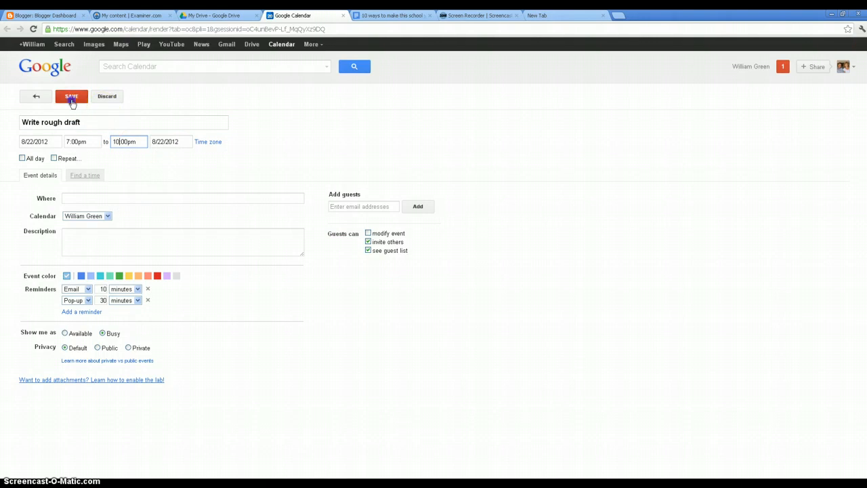
left_click(71, 94)
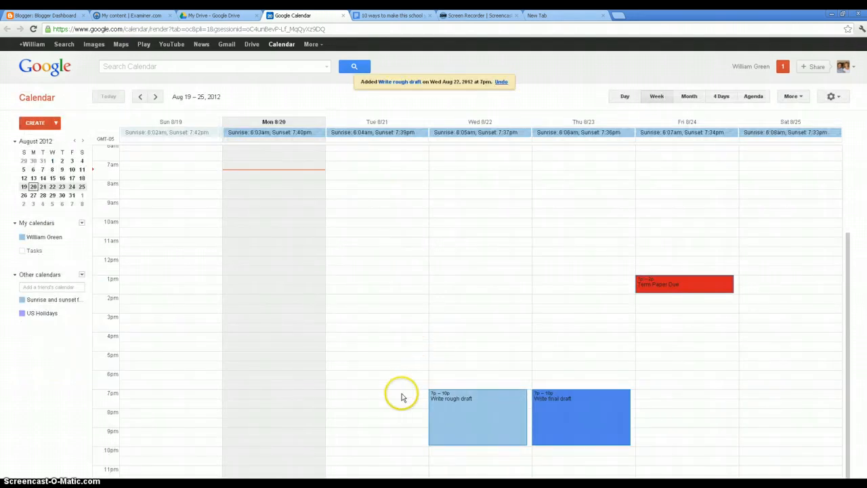
mouse_move(397, 397)
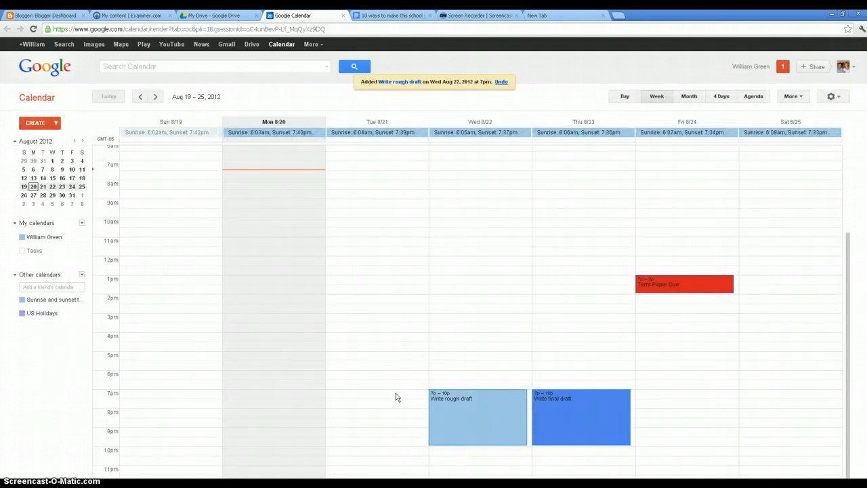
Step: Create 'Research and outline' on Tuesday Aug 21, 7pm–10pm, and save it
left_click(377, 396)
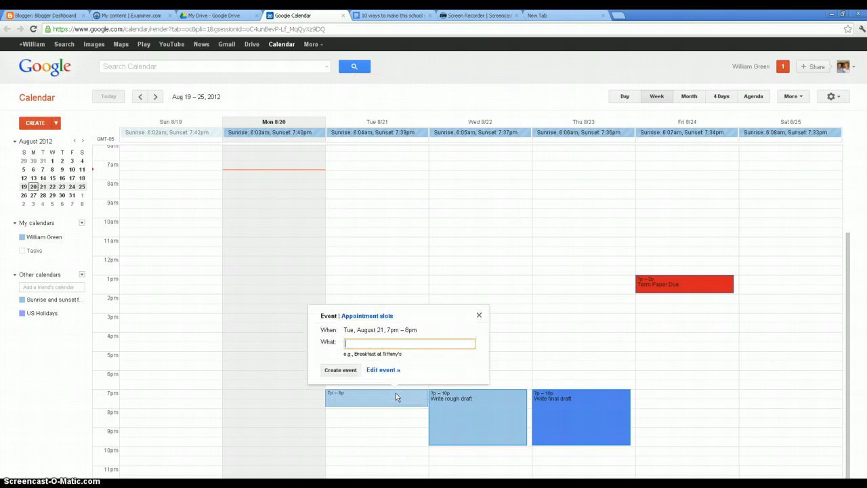
type("Reasear")
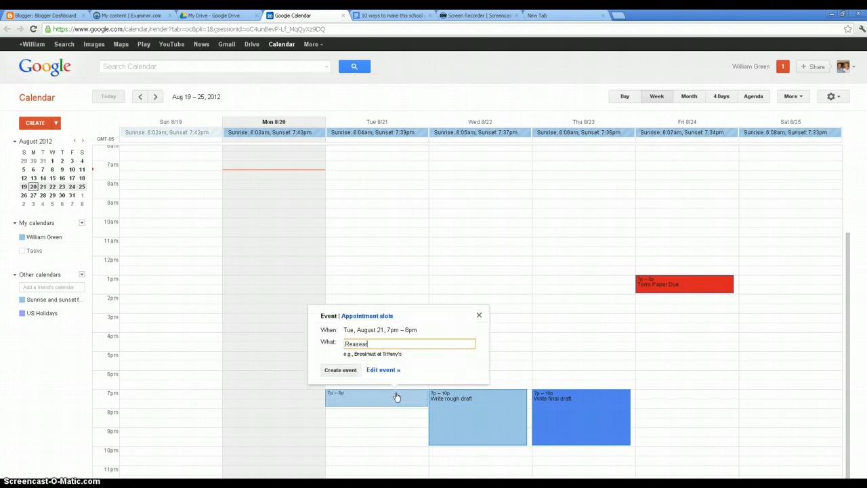
key("BackSpace")
type("ch and outline")
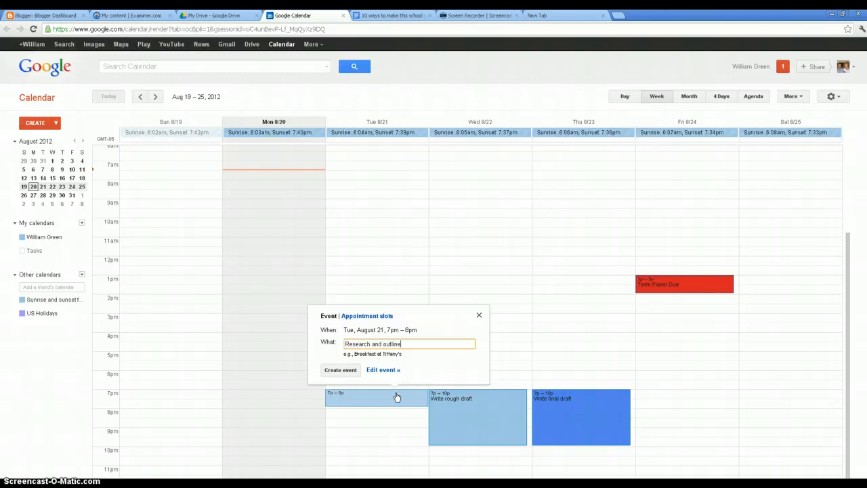
left_click(382, 369)
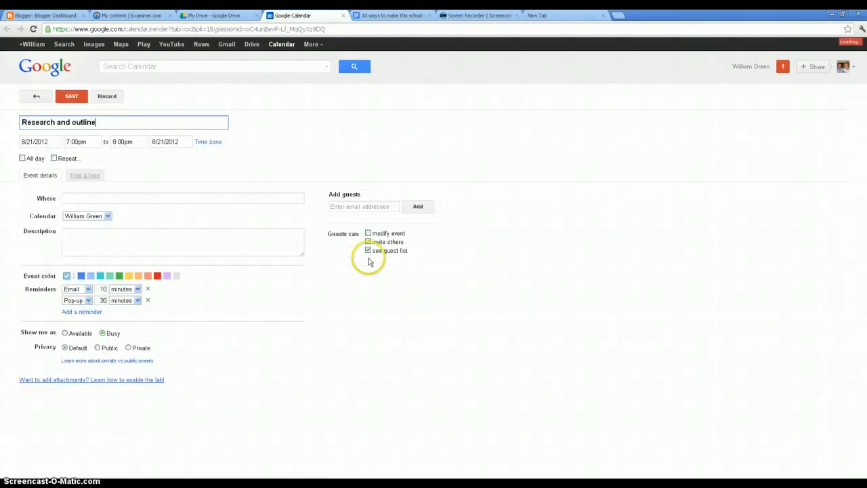
left_click(128, 143)
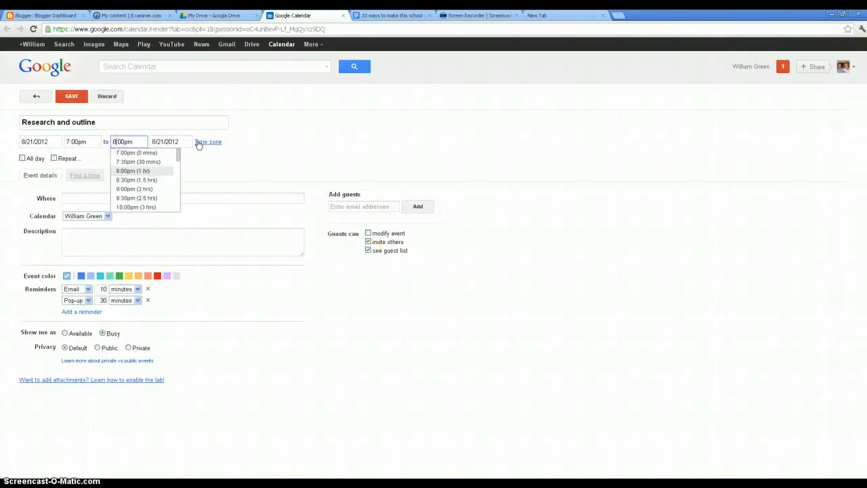
left_click(135, 206)
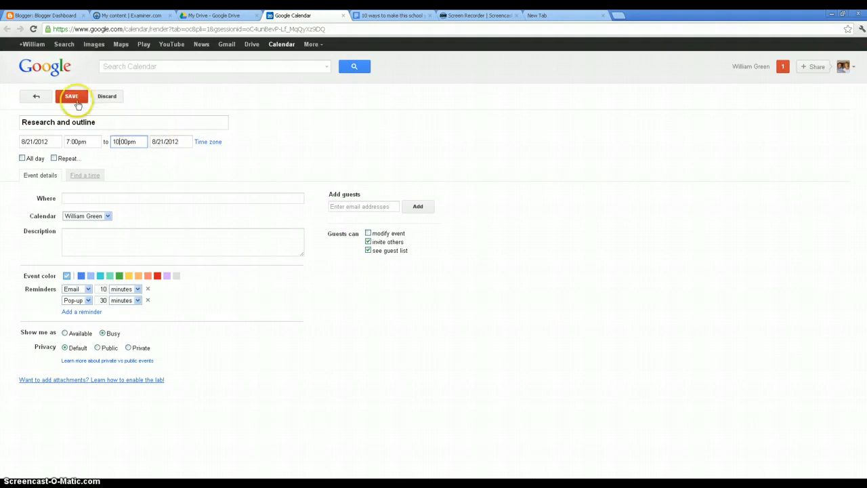
left_click(70, 95)
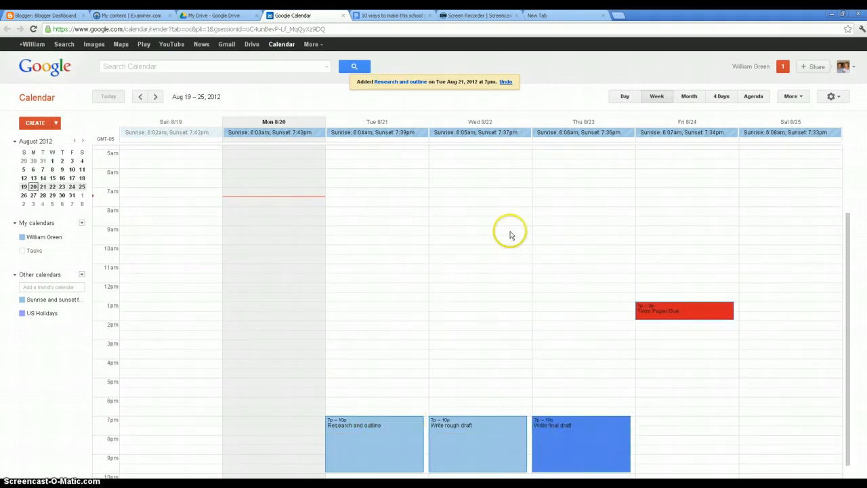
mouse_move(594, 386)
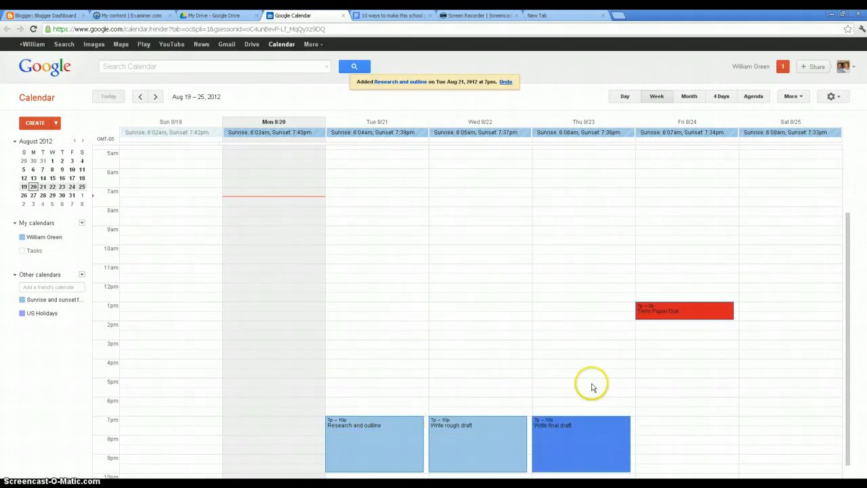
mouse_move(594, 388)
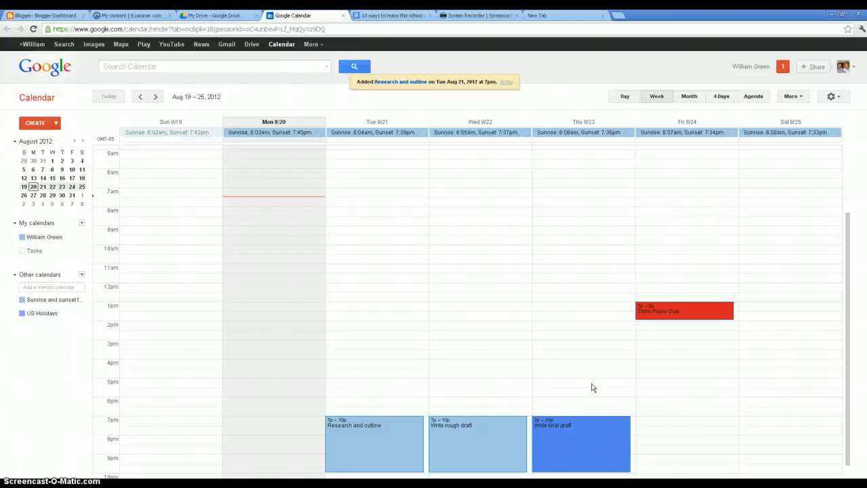
mouse_move(268, 405)
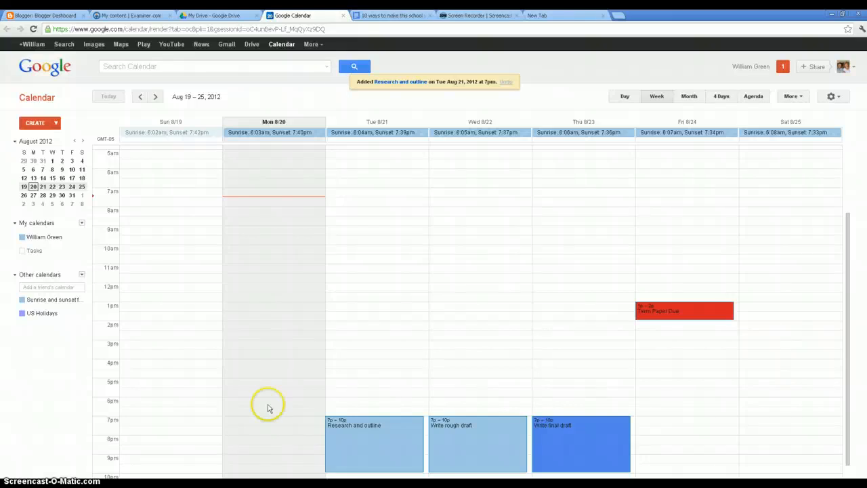
mouse_move(268, 405)
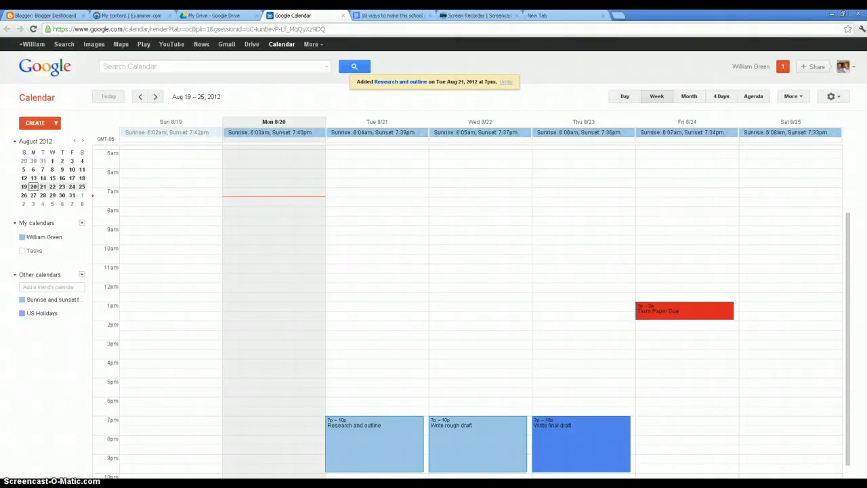